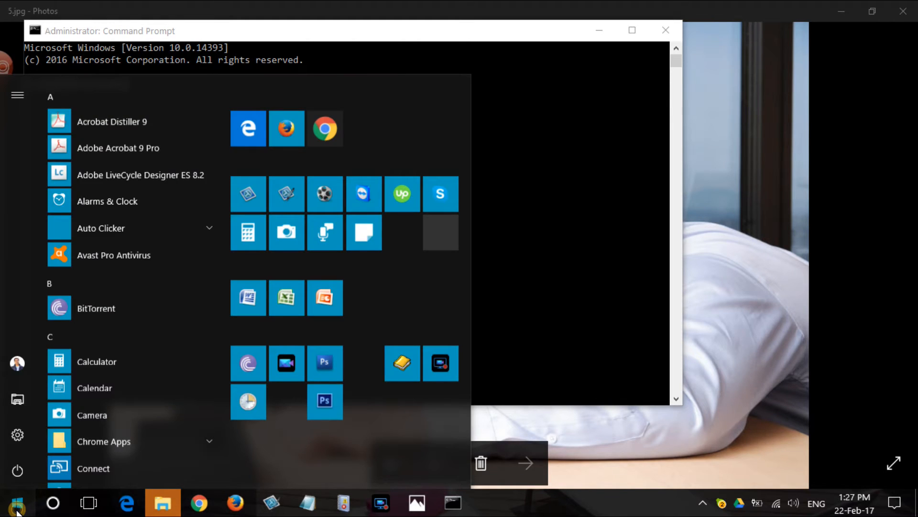
# Bring up the Start button's Win+X power user menu offering Command Prompt (Admin).
pyautogui.rightClick(17, 502)
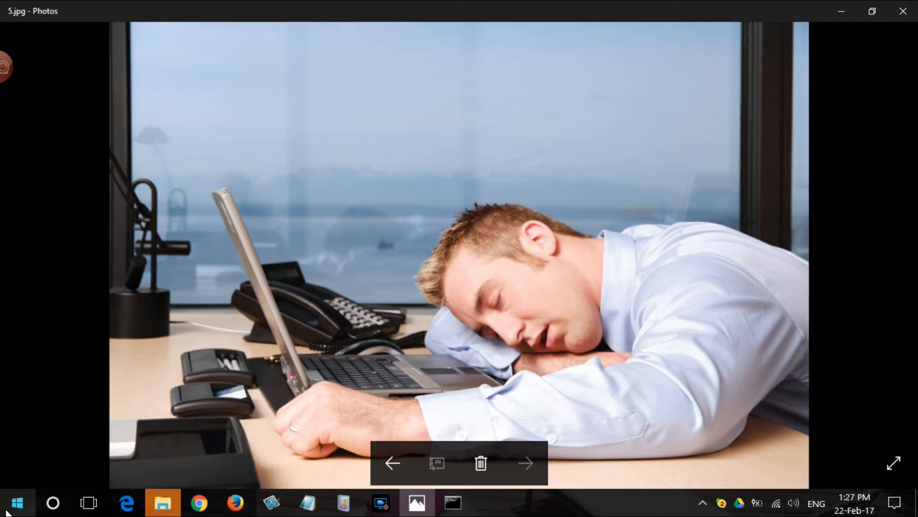
pyautogui.click(16, 503)
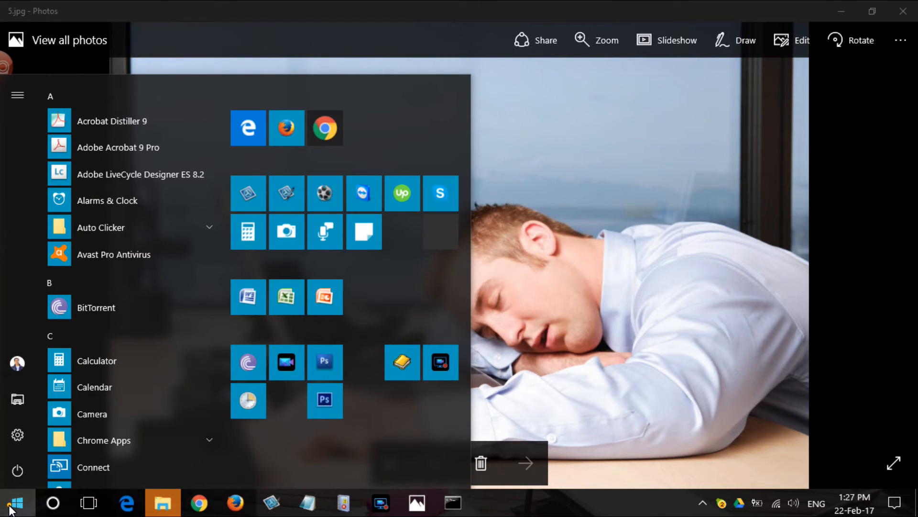
pyautogui.click(10, 503)
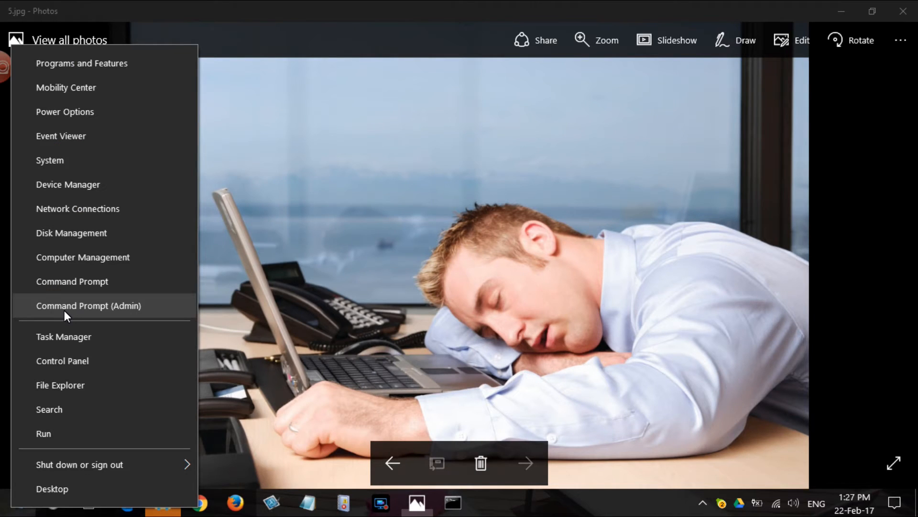
pyautogui.moveTo(72, 282)
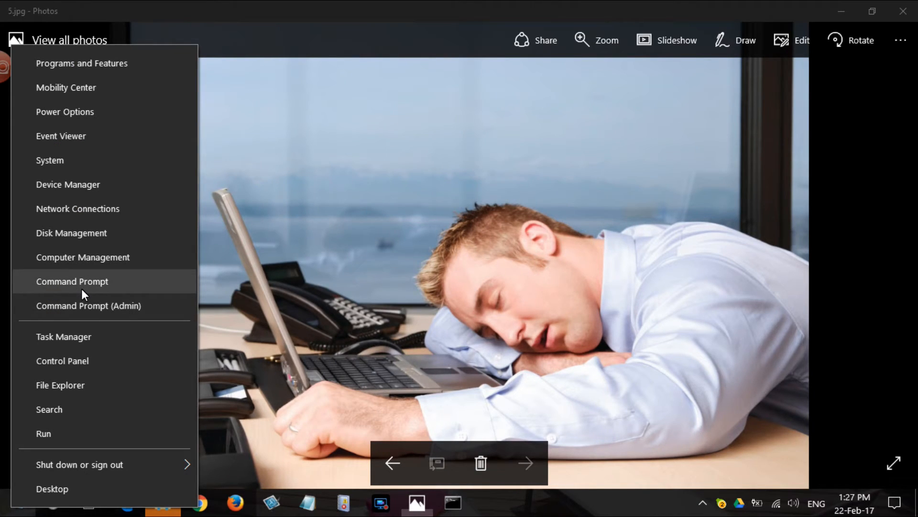
pyautogui.moveTo(103, 310)
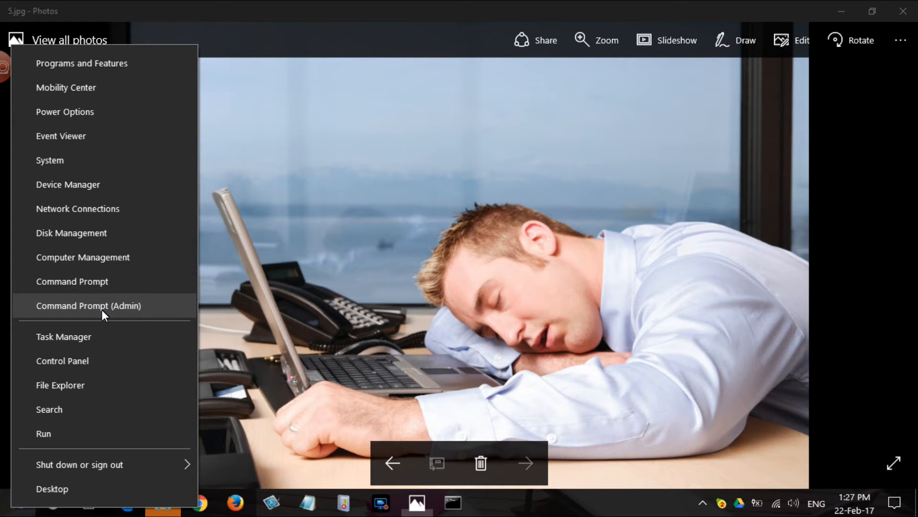
pyautogui.moveTo(123, 313)
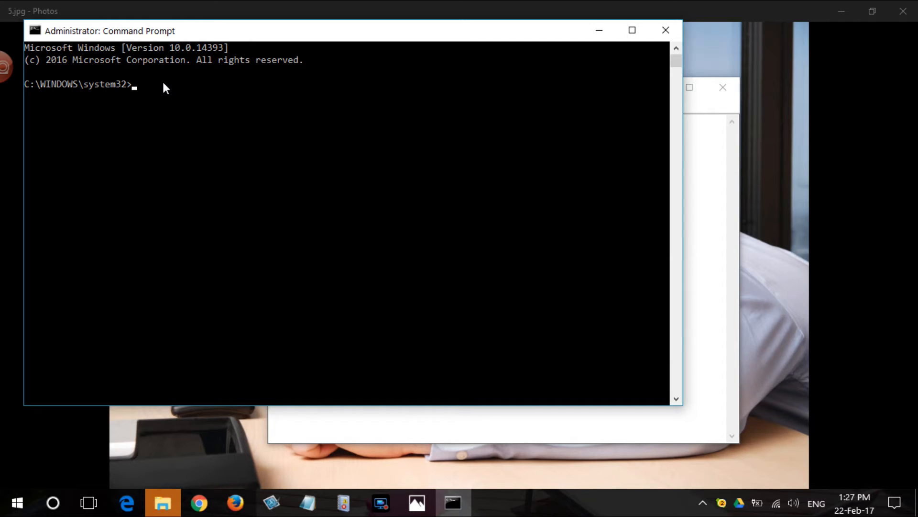
# Run powercfg -devicequery wake_programmable to list devices allowed to wake the computer.
pyautogui.write('powercfg -devicequery wake_programmable')
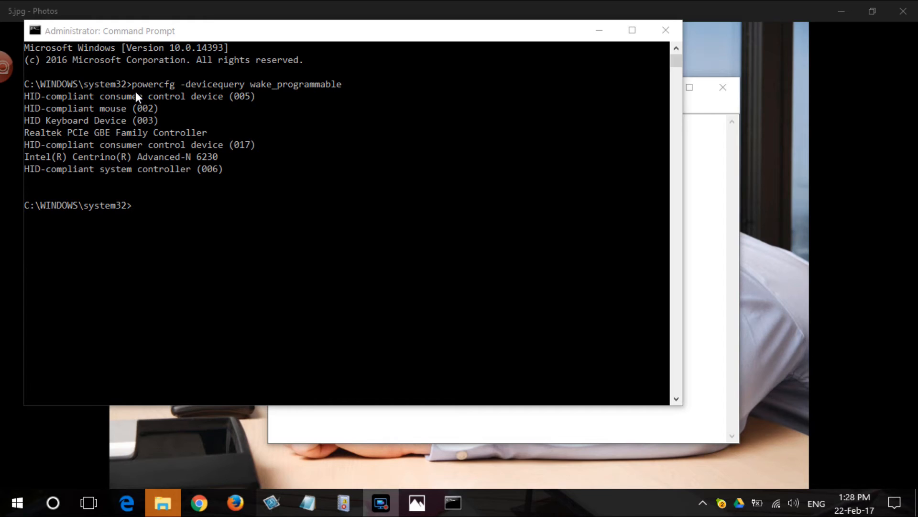
pyautogui.moveTo(264, 109)
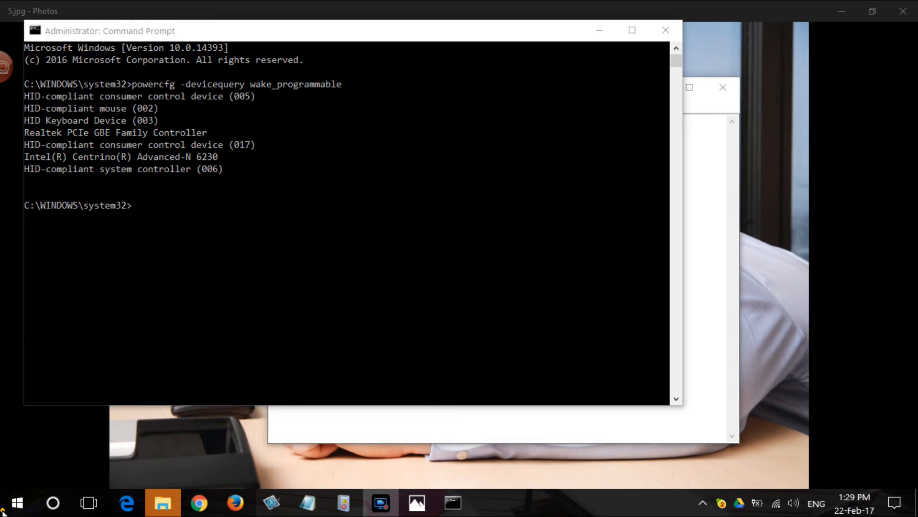
# Launch Device Manager from the Win+X menu beside the command output.
pyautogui.rightClick(16, 503)
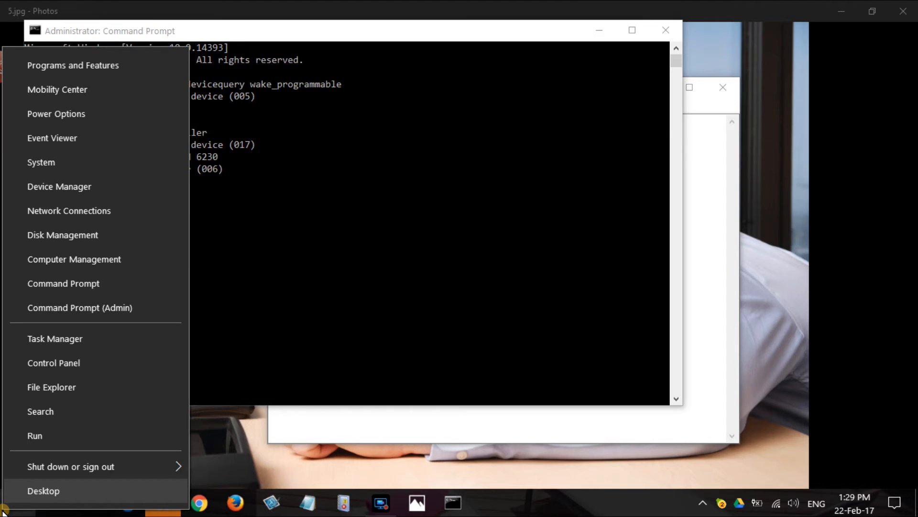
pyautogui.click(509, 141)
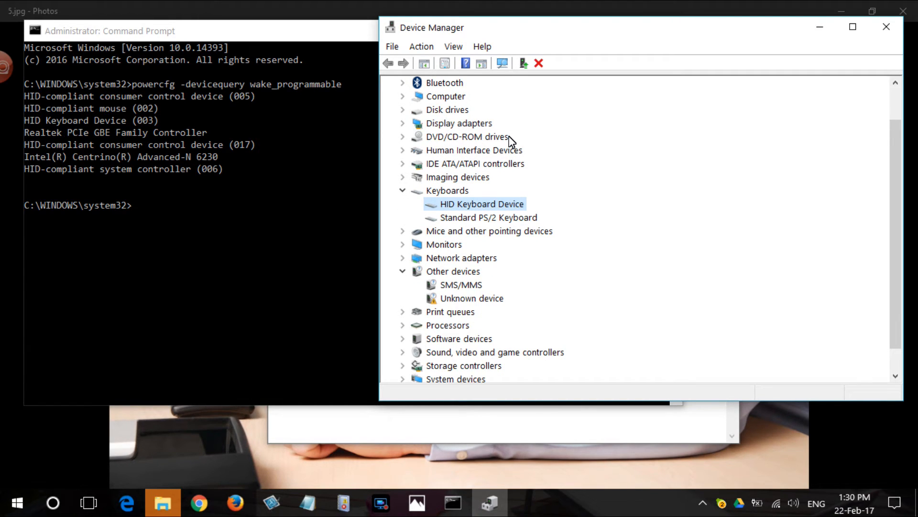
# Disallow the HID Keyboard Device from waking the computer in its Power Management properties.
pyautogui.doubleClick(482, 203)
pyautogui.write('powercfg -devicequery wake_armed')
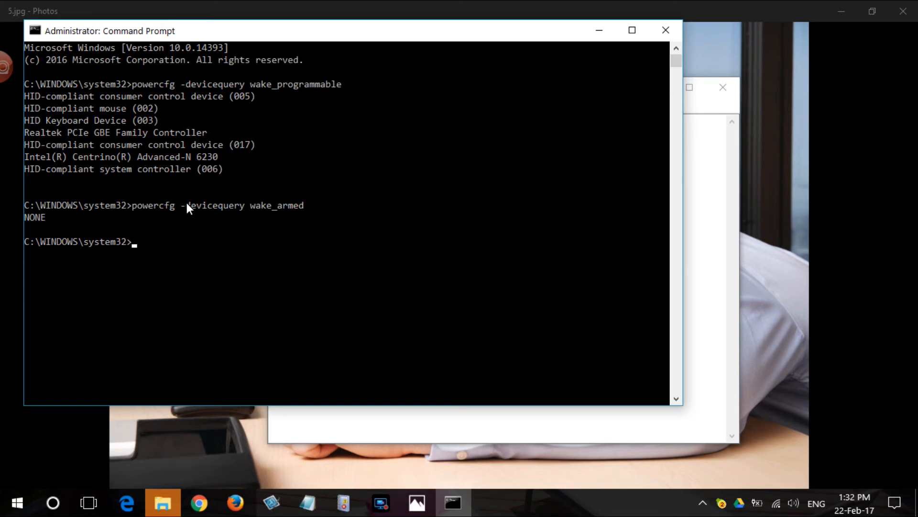
pyautogui.moveTo(457, 304)
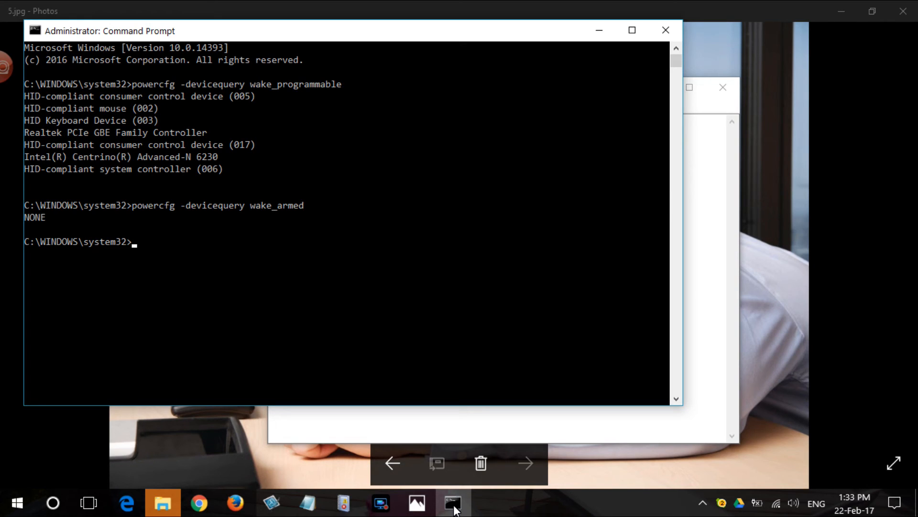
# Run powercfg -lastwake to see what last woke the computer.
pyautogui.write('powercfg -lastwake')
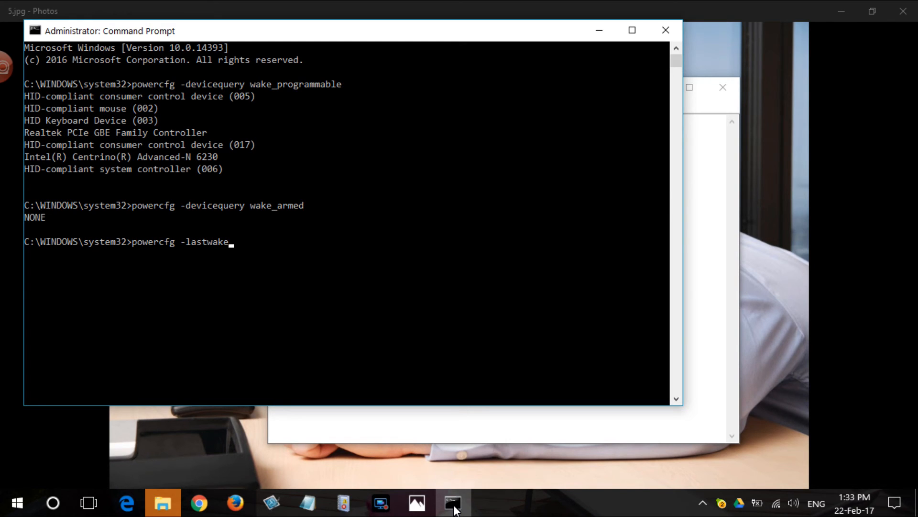
pyautogui.press('enter')
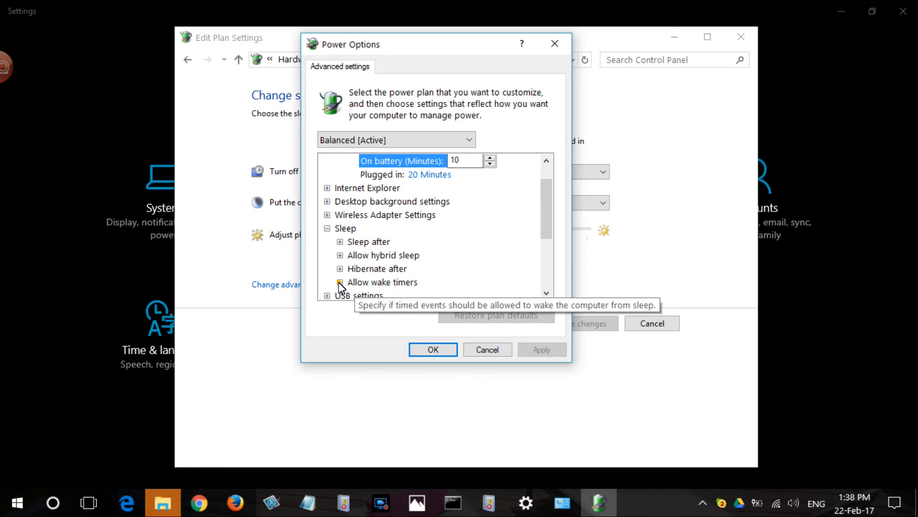
# Set Sleep > Allow wake timers to Disable in the Balanced plan's advanced settings.
pyautogui.click(339, 282)
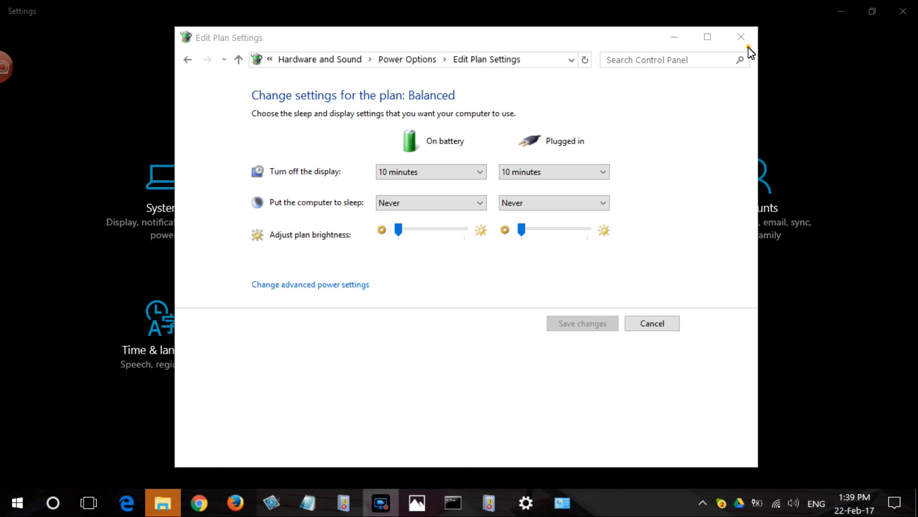
# Search 'maintenance settings', leave Automatic Maintenance wake-up unchecked and cancel out to Settings.
pyautogui.click(740, 36)
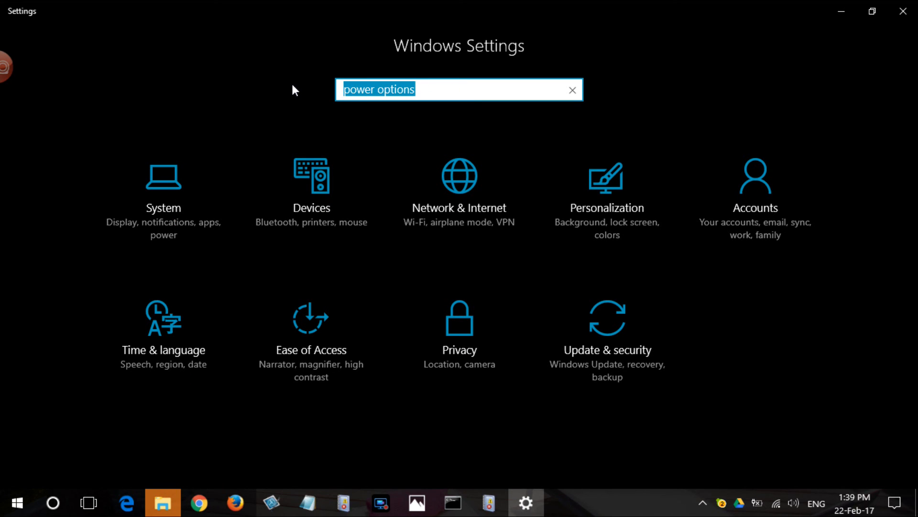
pyautogui.write('maintenance settings')
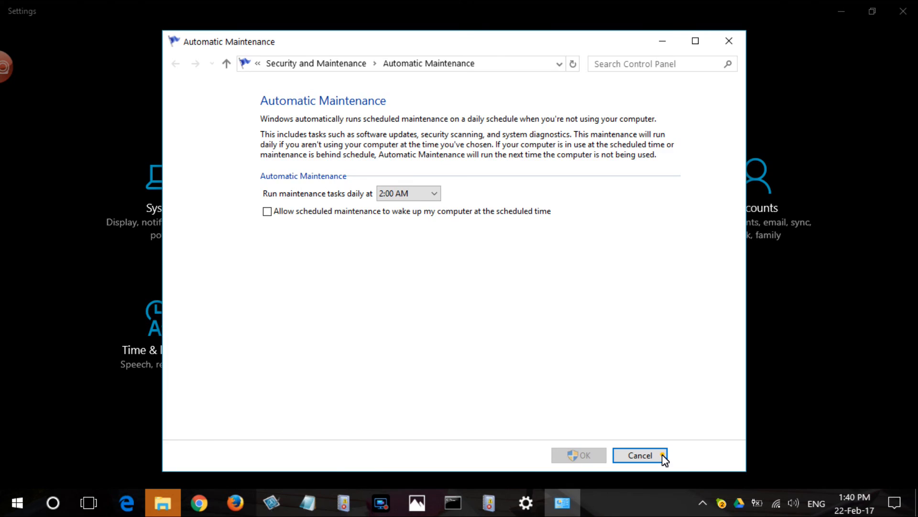
pyautogui.click(639, 455)
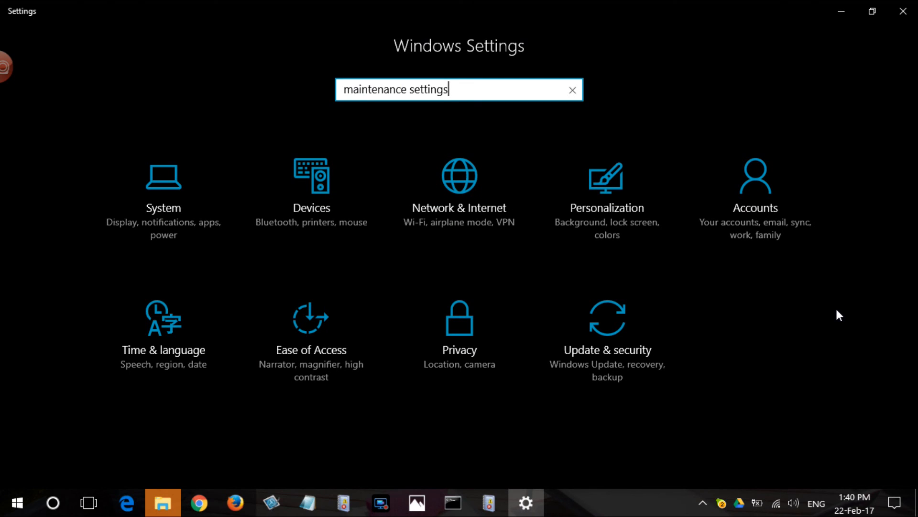